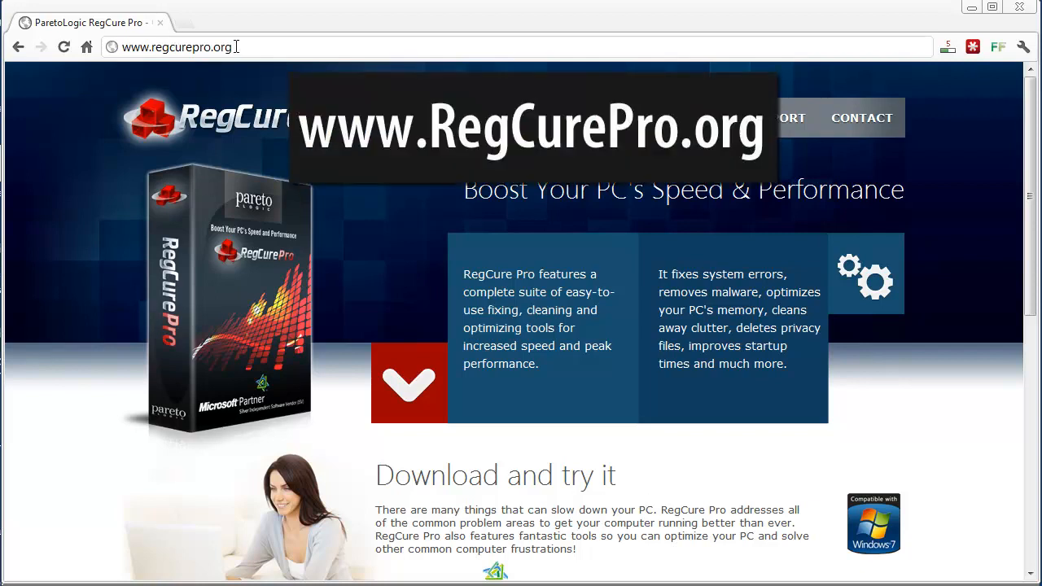
mouse_move(977, 439)
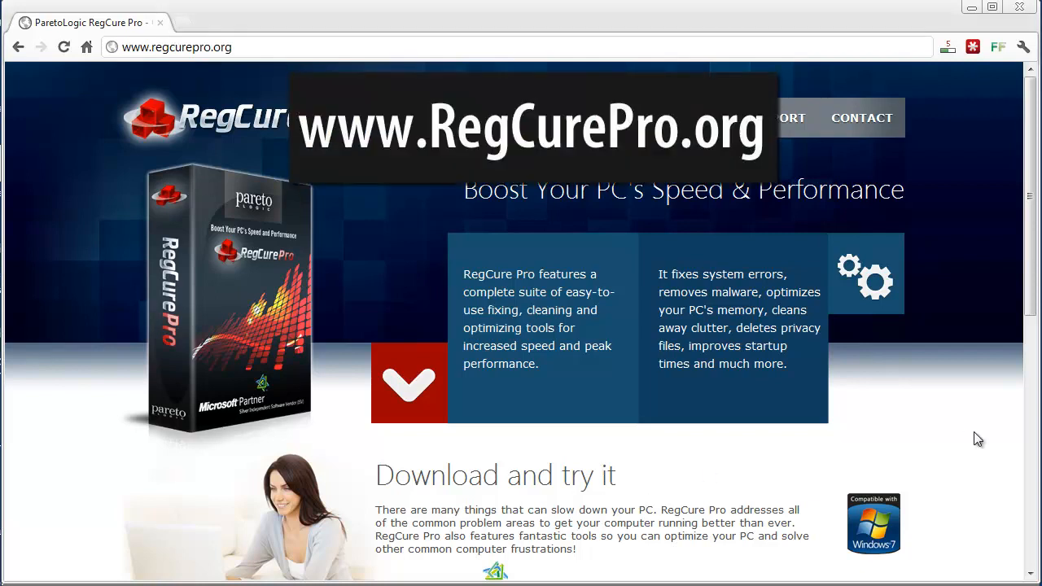
Scroll through the System Scan results listing the 167 System Problems
scroll("down", 3)
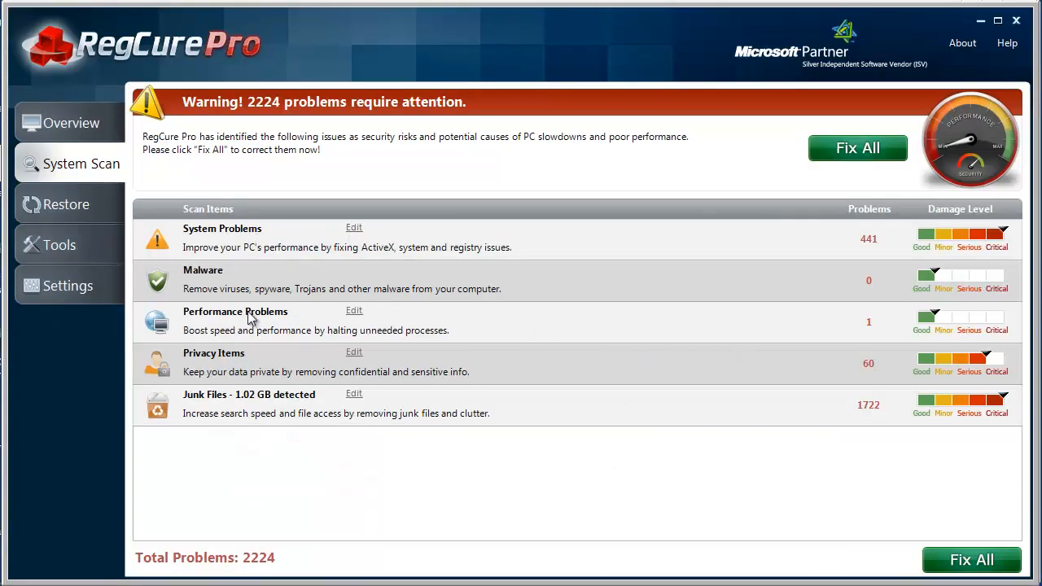
mouse_move(850, 248)
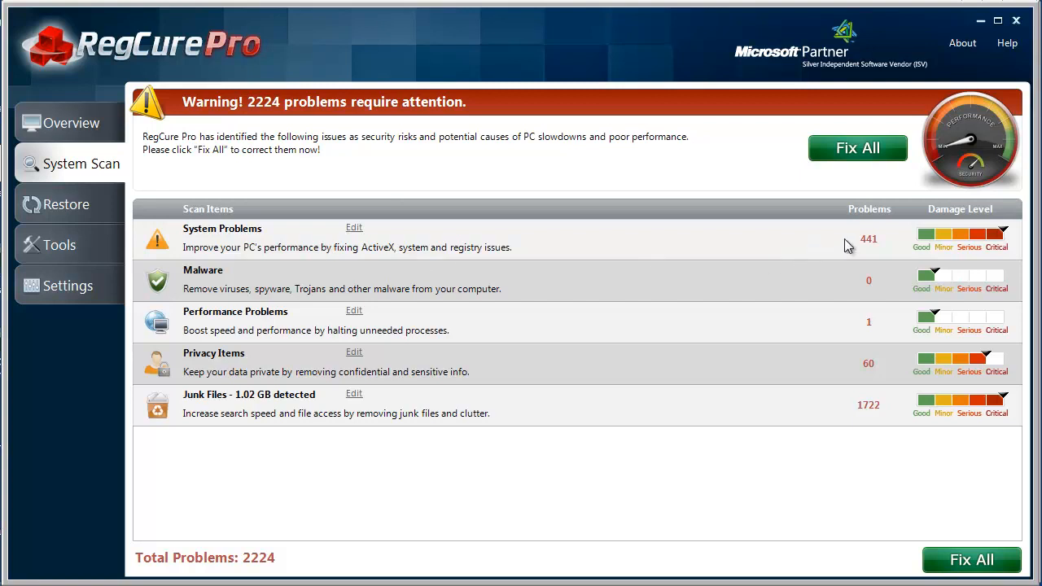
mouse_move(873, 289)
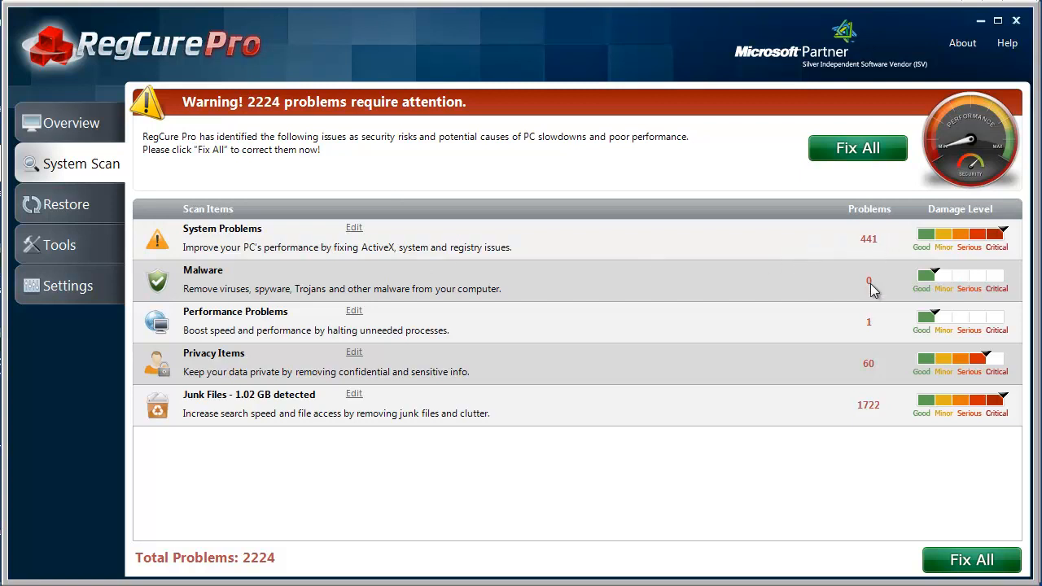
mouse_move(872, 328)
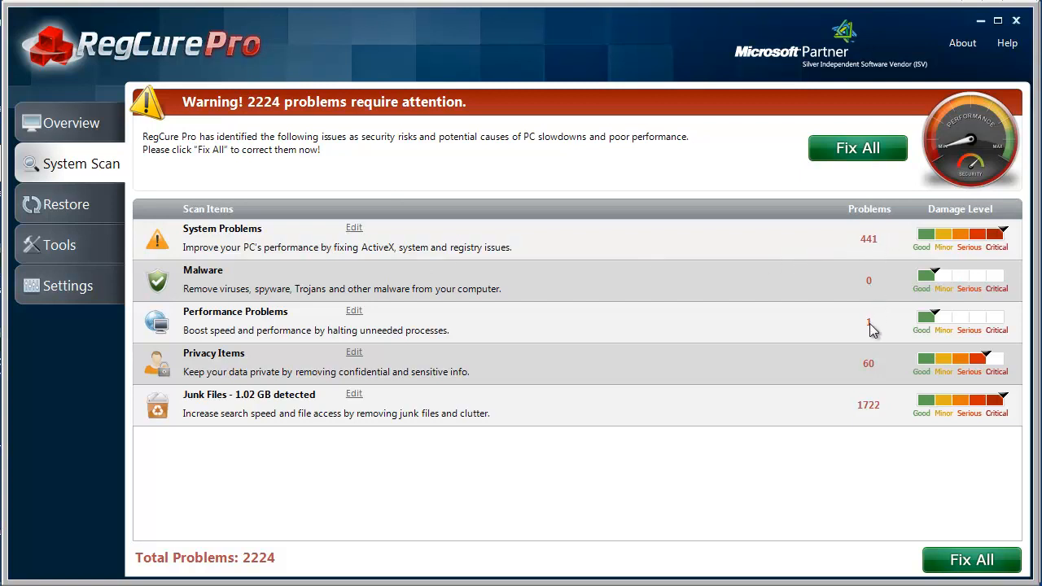
mouse_move(870, 399)
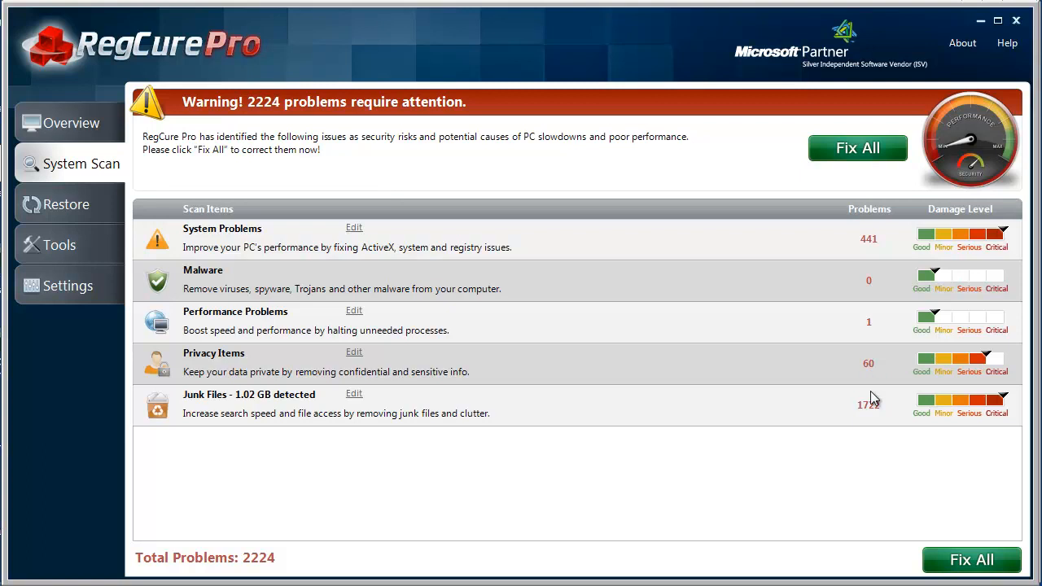
mouse_move(876, 382)
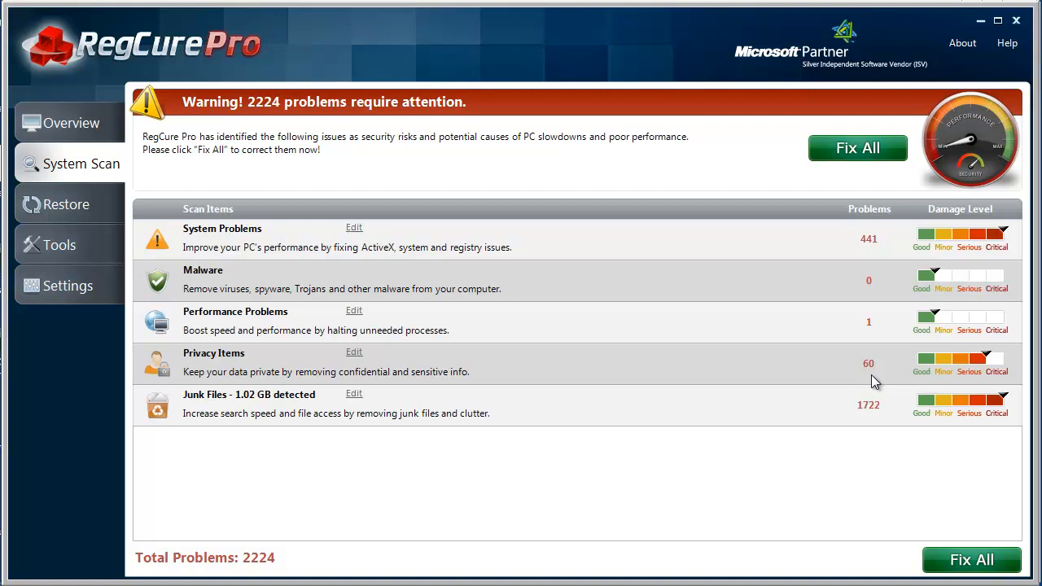
mouse_move(895, 462)
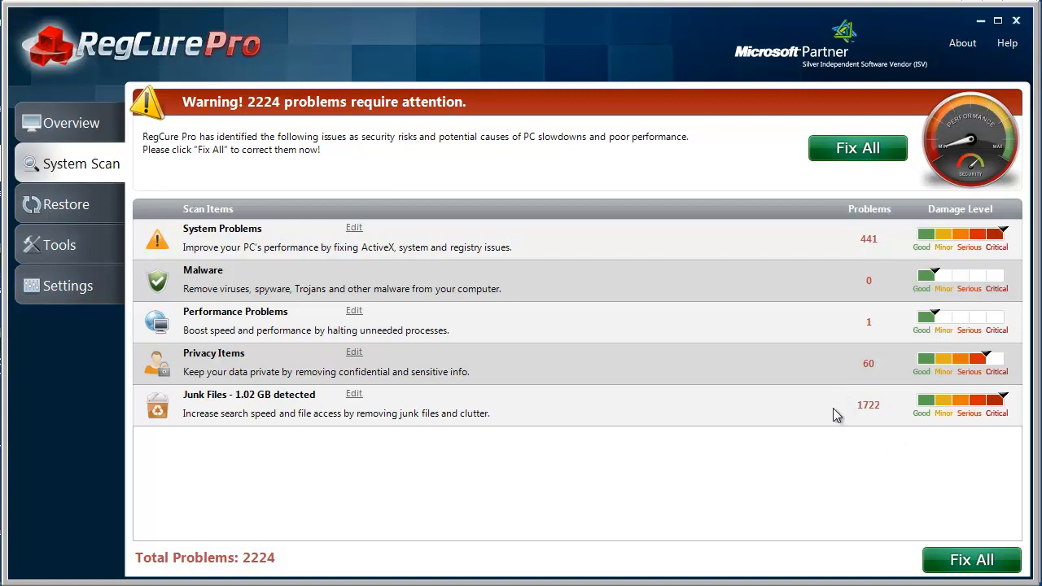
mouse_move(697, 264)
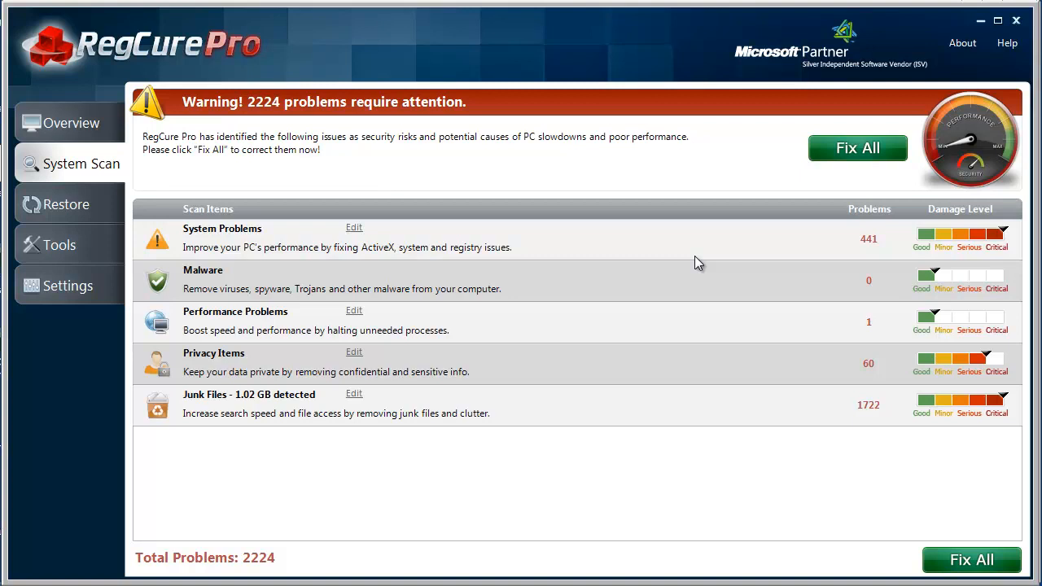
mouse_move(712, 452)
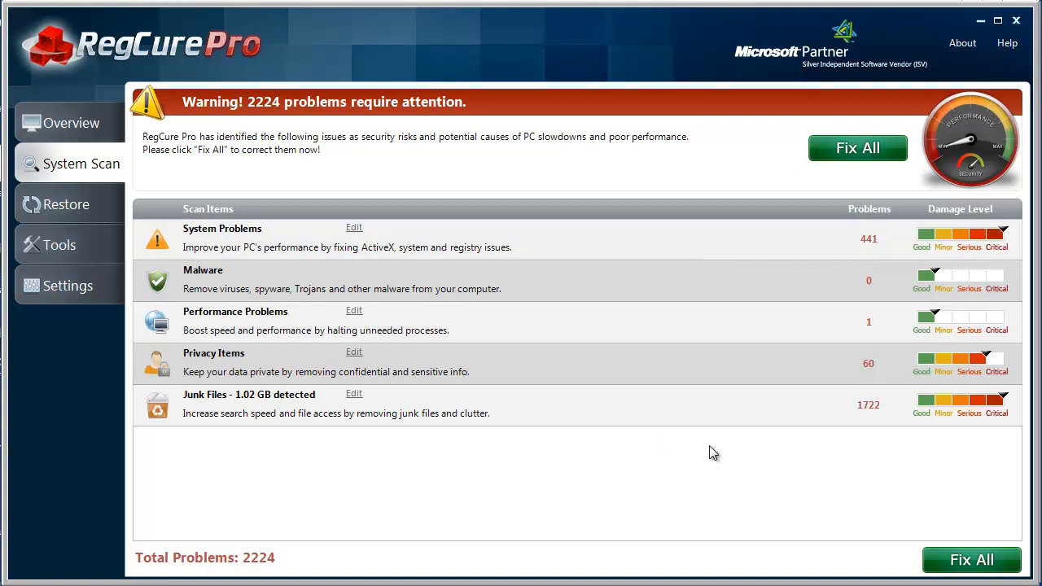
mouse_move(95, 475)
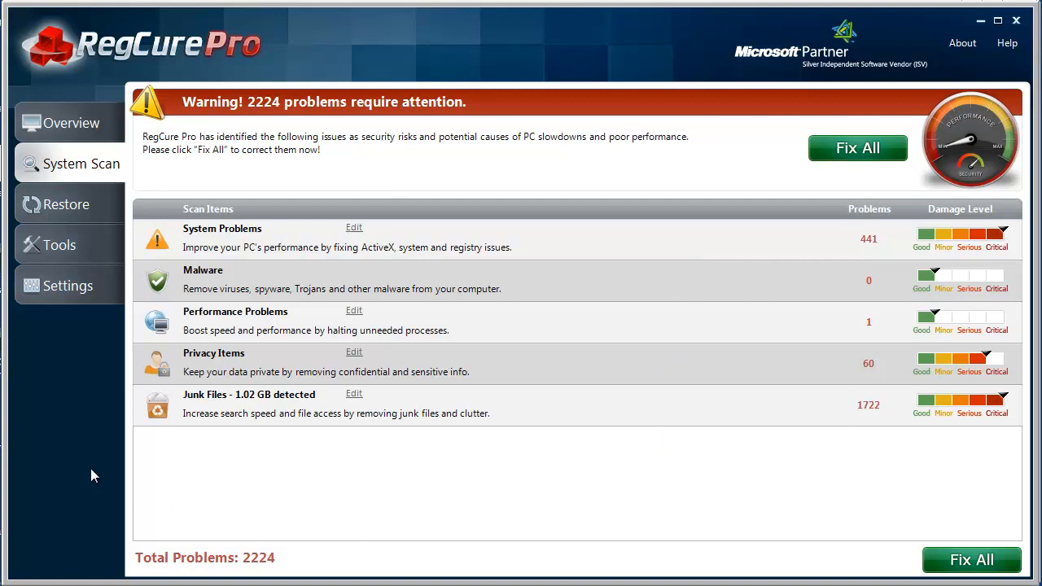
mouse_move(558, 449)
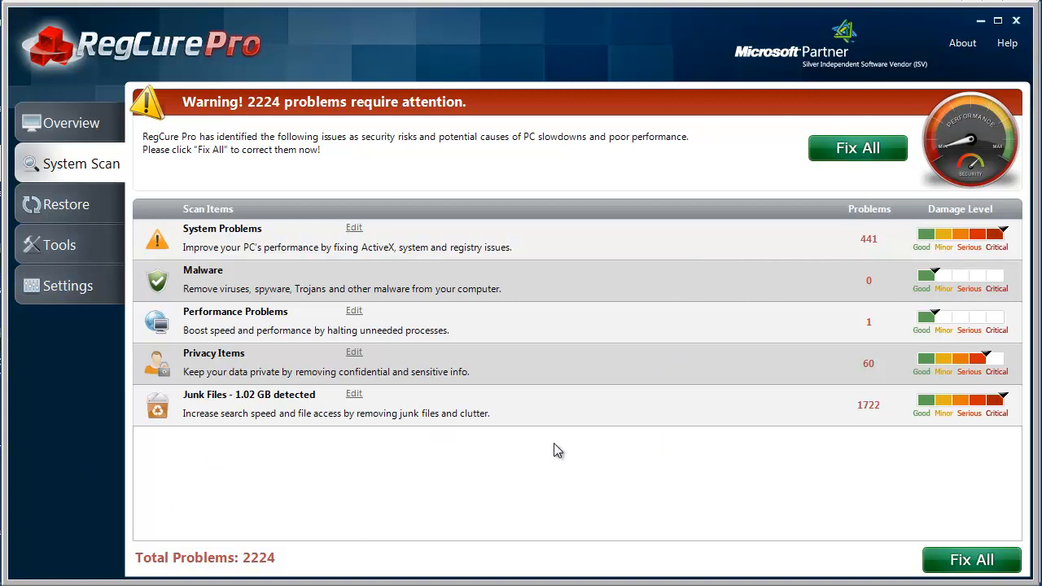
mouse_move(384, 442)
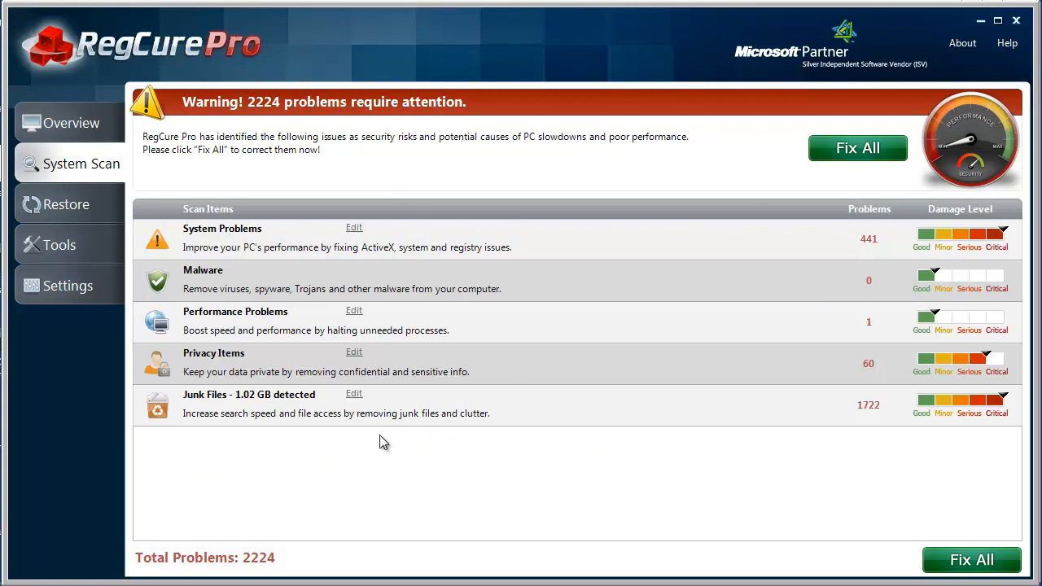
mouse_move(834, 440)
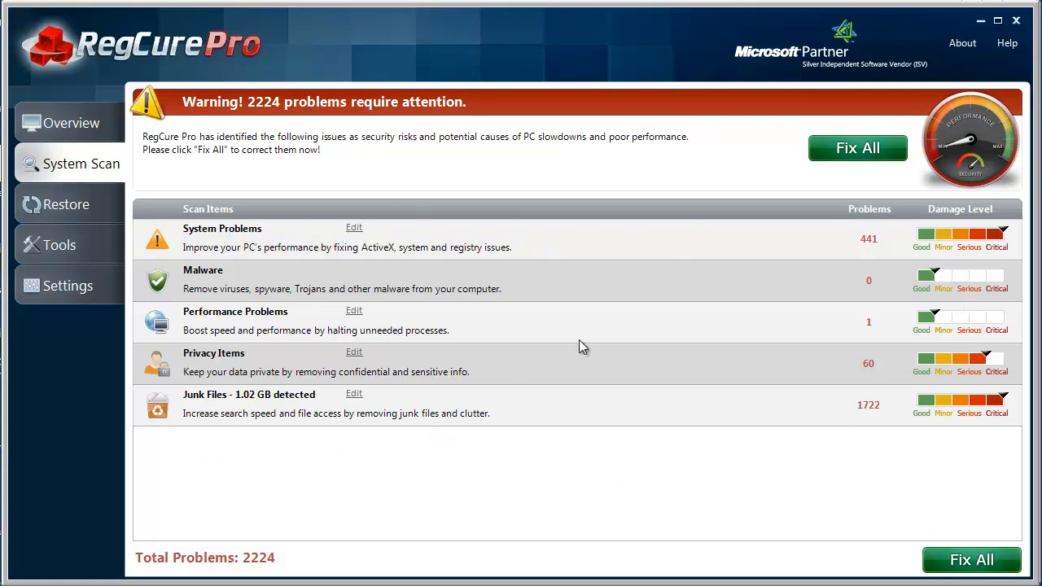
mouse_move(642, 340)
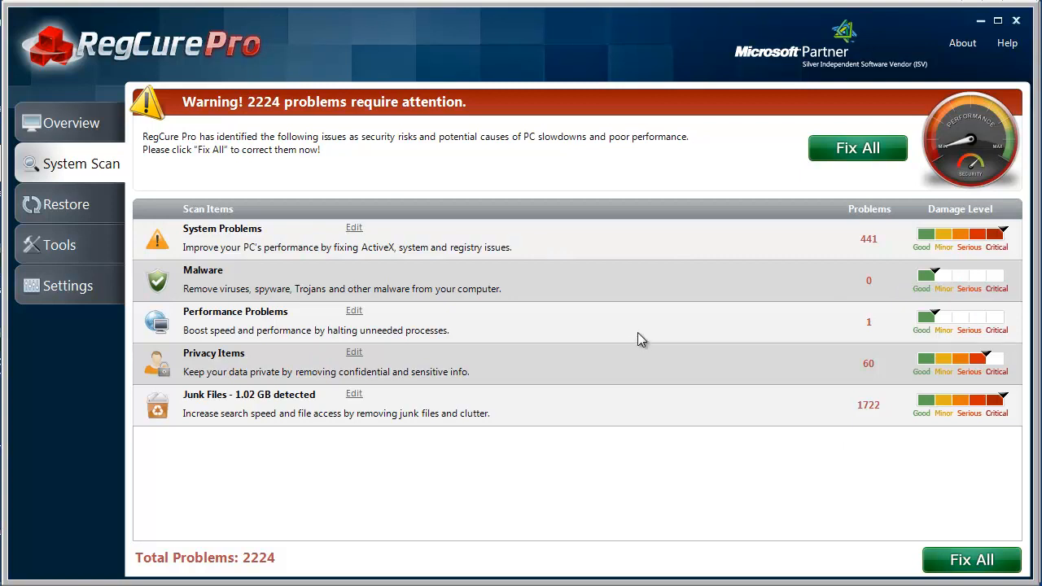
mouse_move(515, 552)
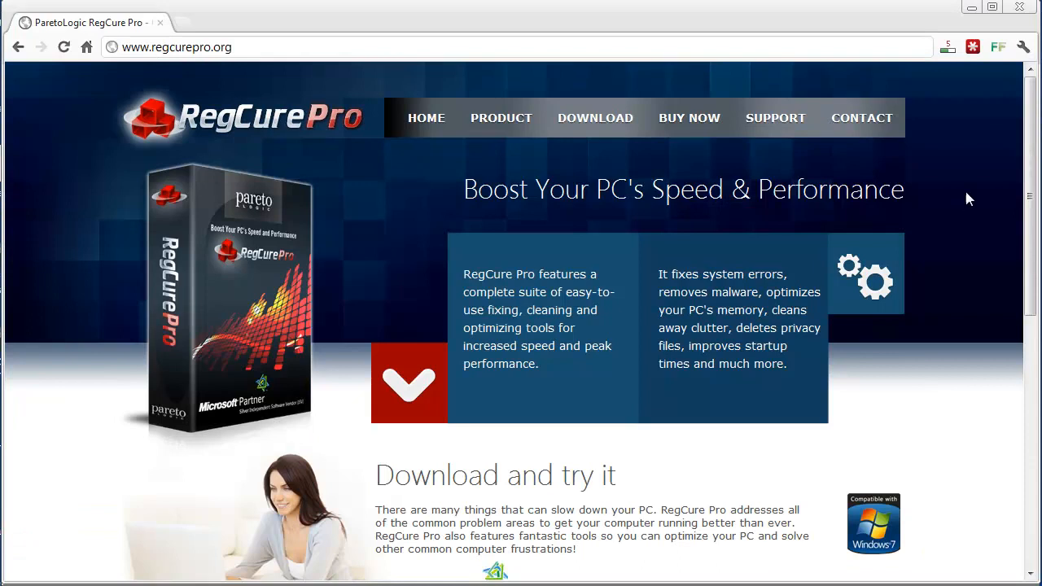
scroll("down", 3)
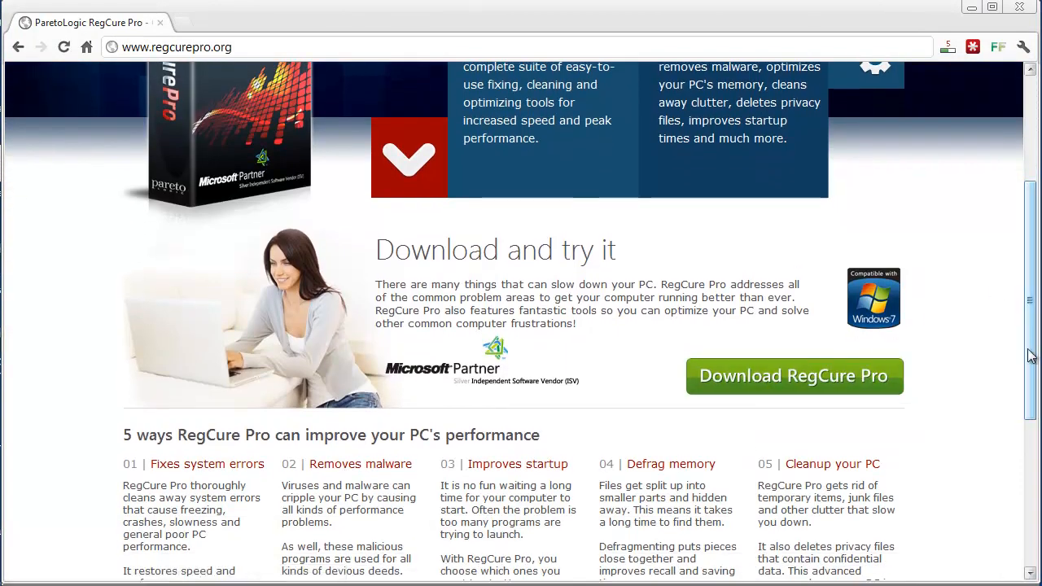
scroll("down", 3)
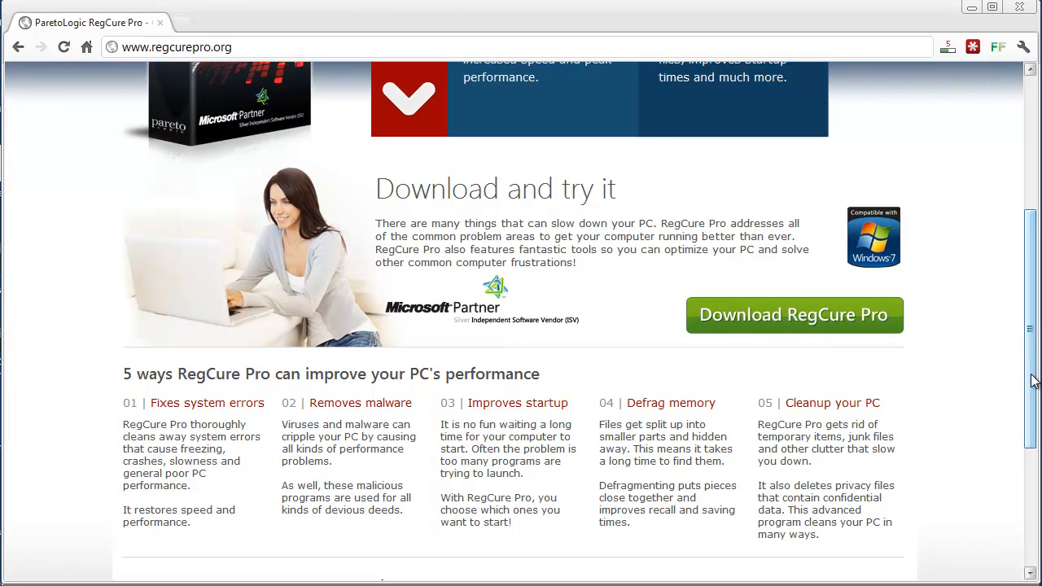
mouse_move(171, 423)
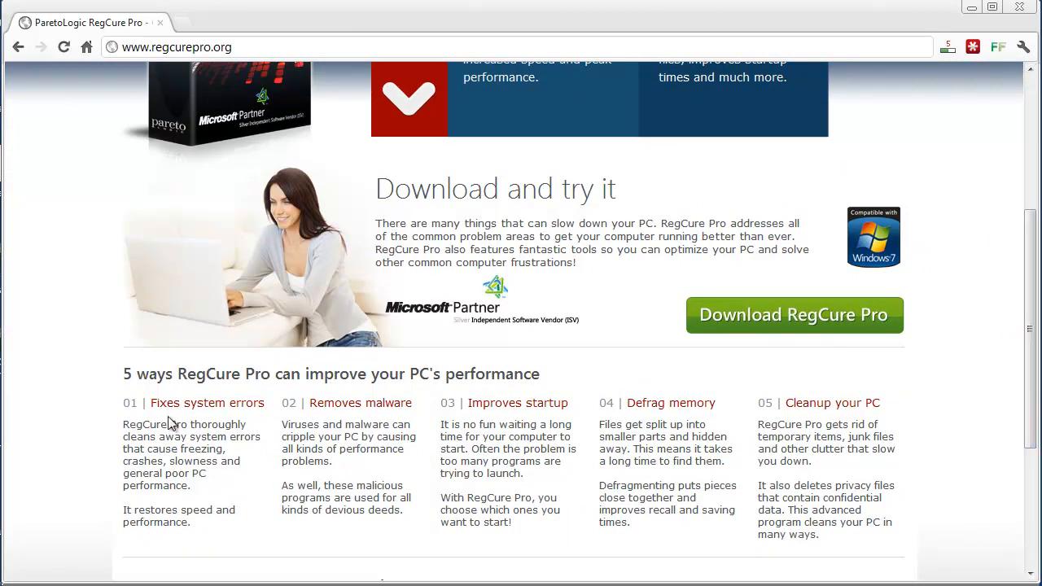
scroll("up", 3)
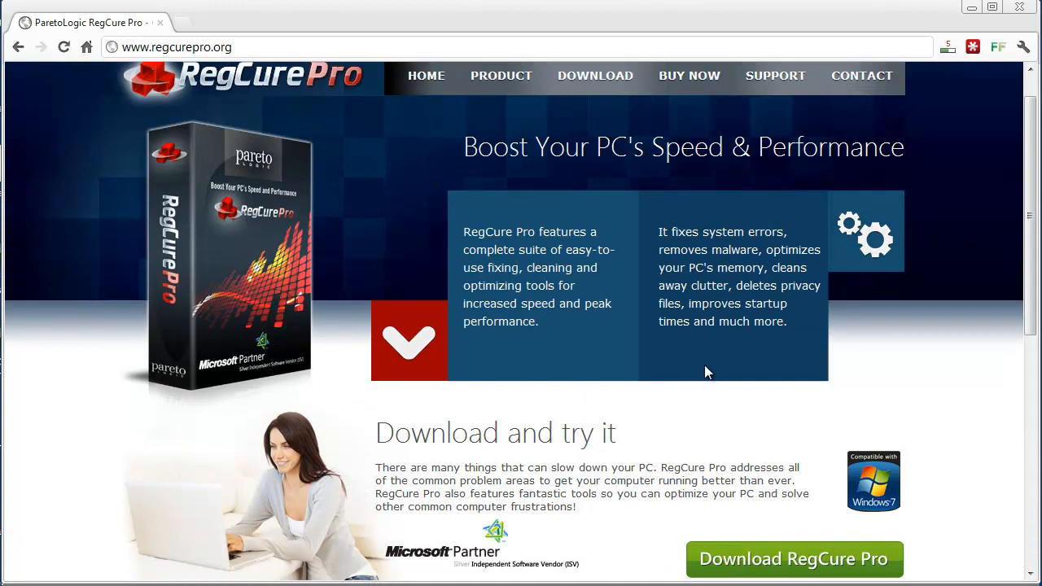
scroll("down", 3)
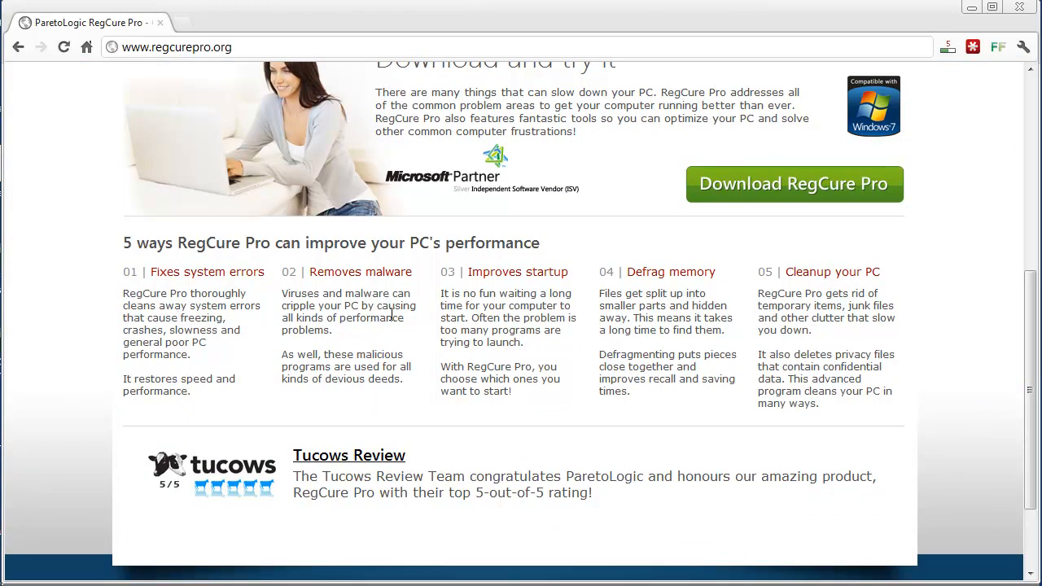
mouse_move(389, 316)
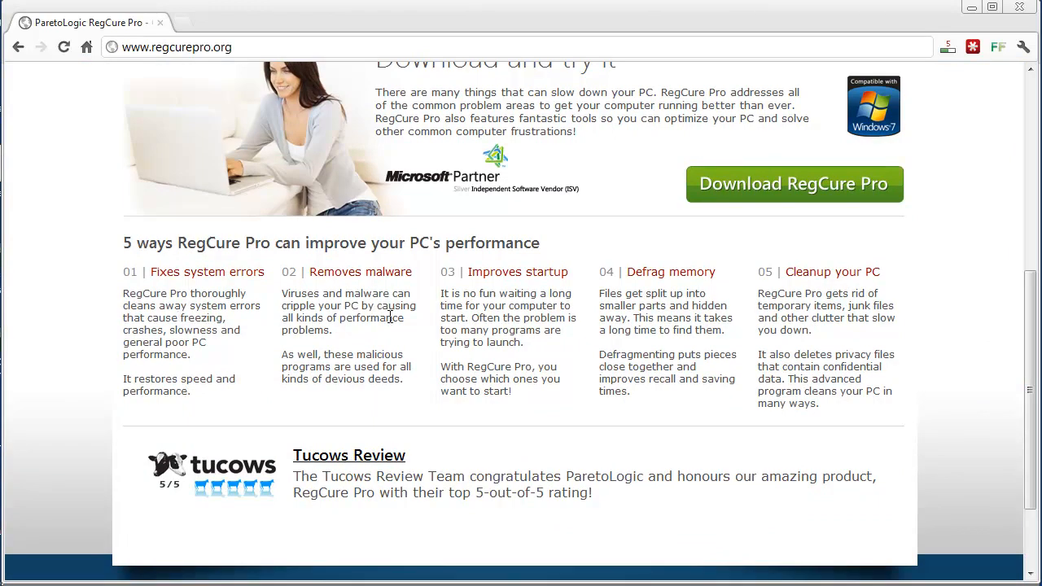
mouse_move(384, 335)
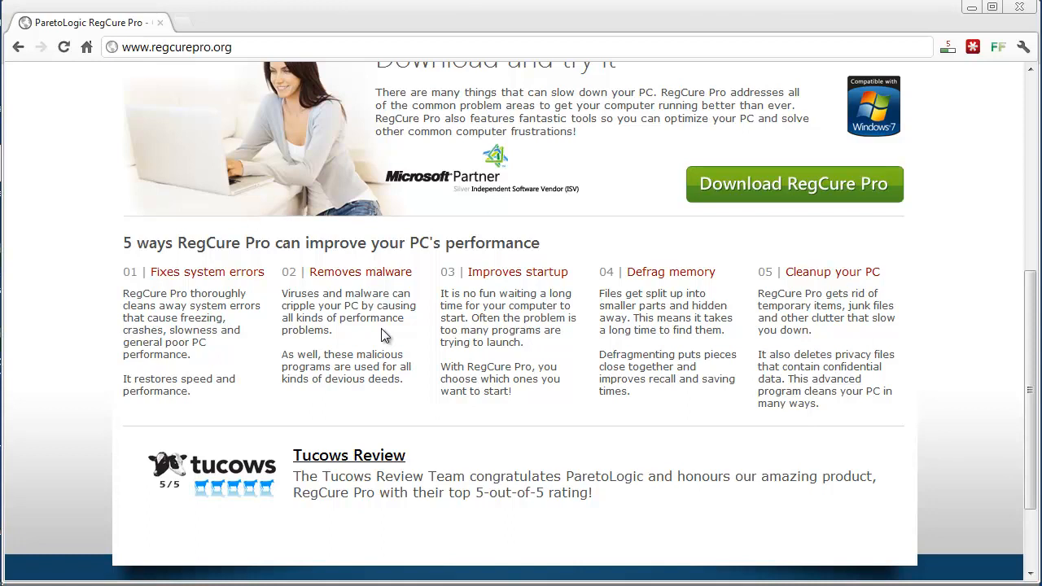
mouse_move(378, 320)
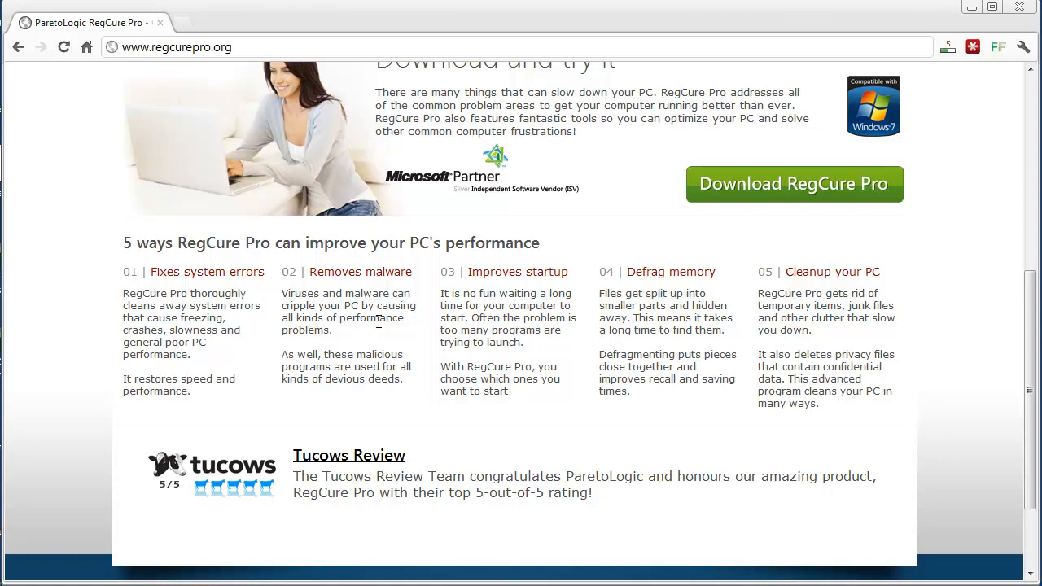
mouse_move(488, 378)
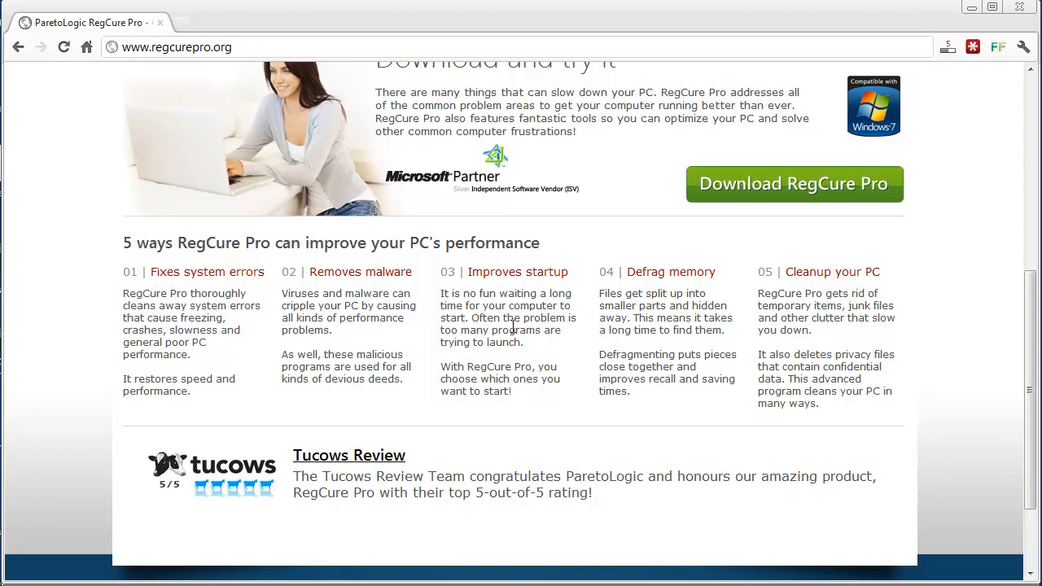
mouse_move(635, 317)
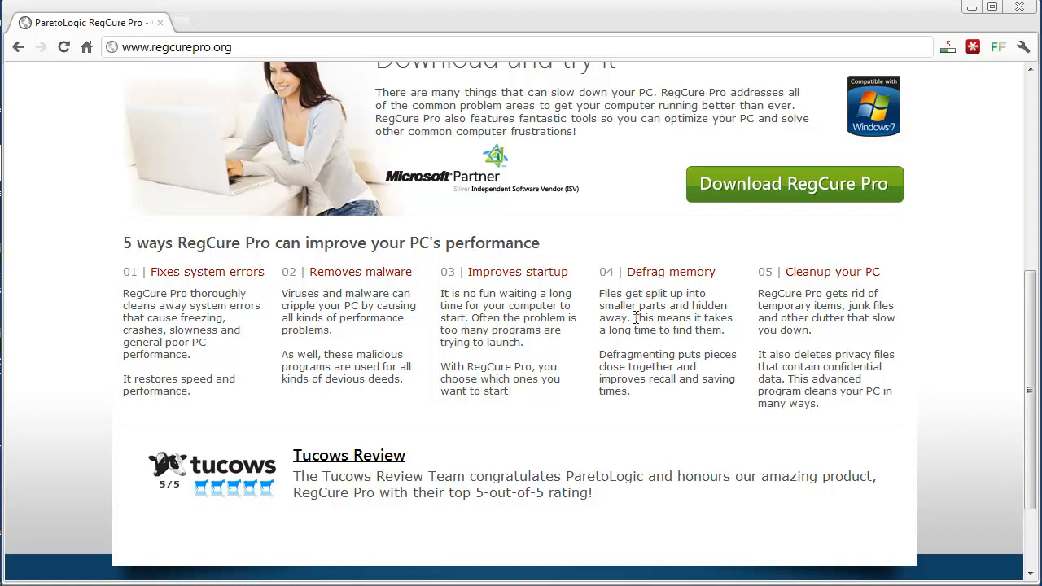
mouse_move(683, 329)
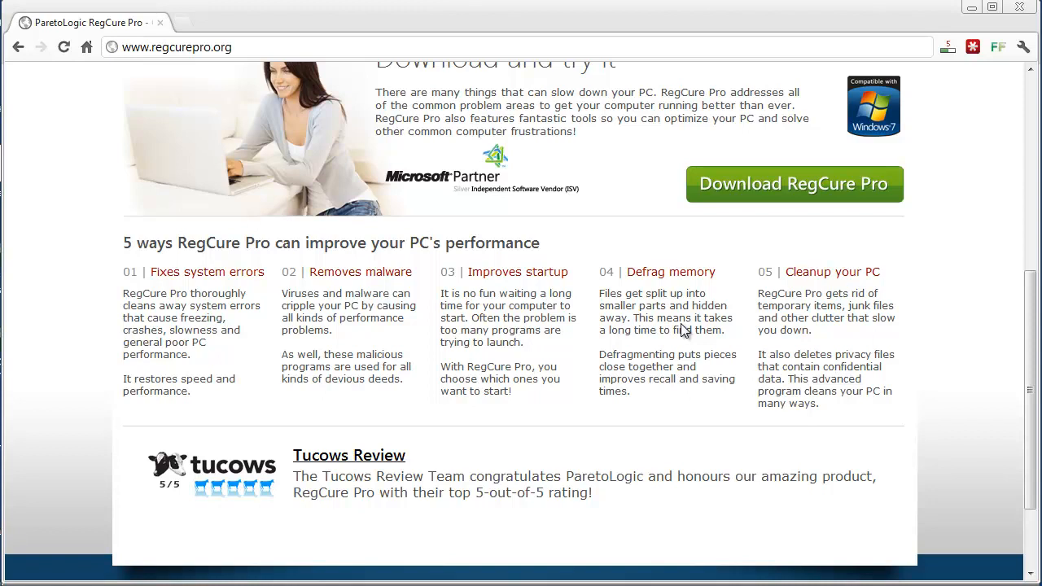
mouse_move(686, 355)
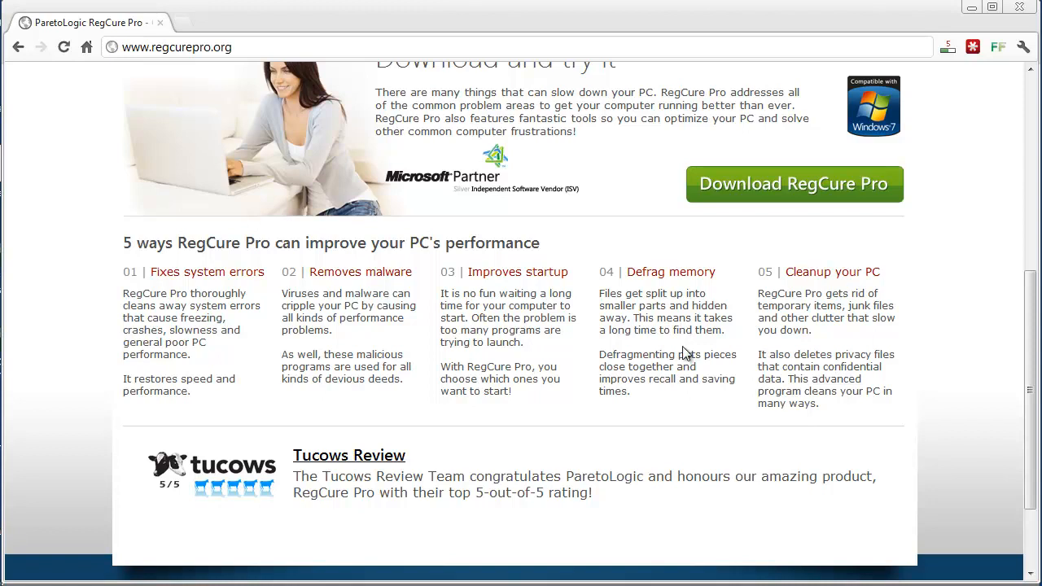
mouse_move(675, 350)
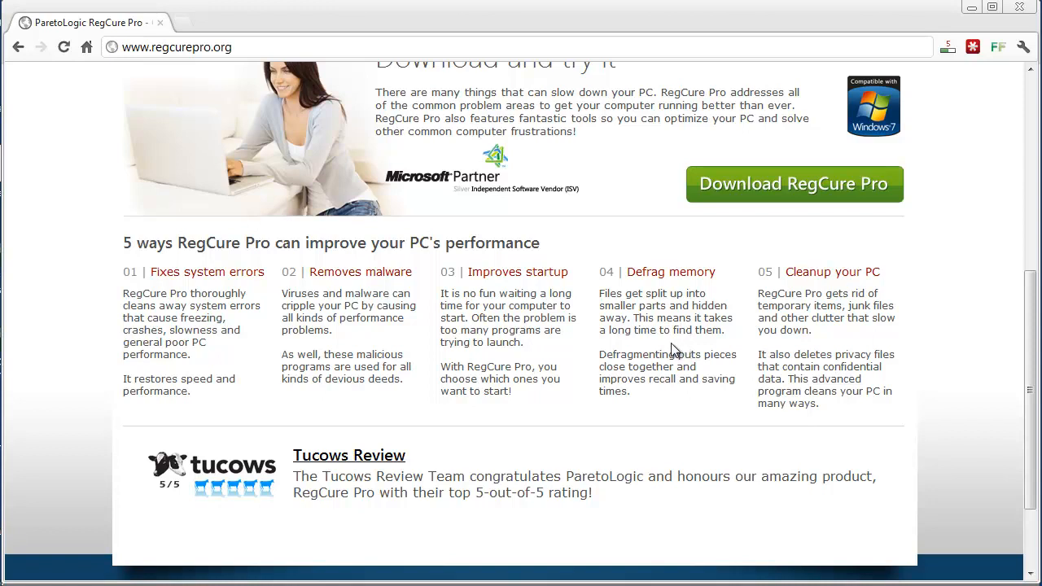
mouse_move(656, 356)
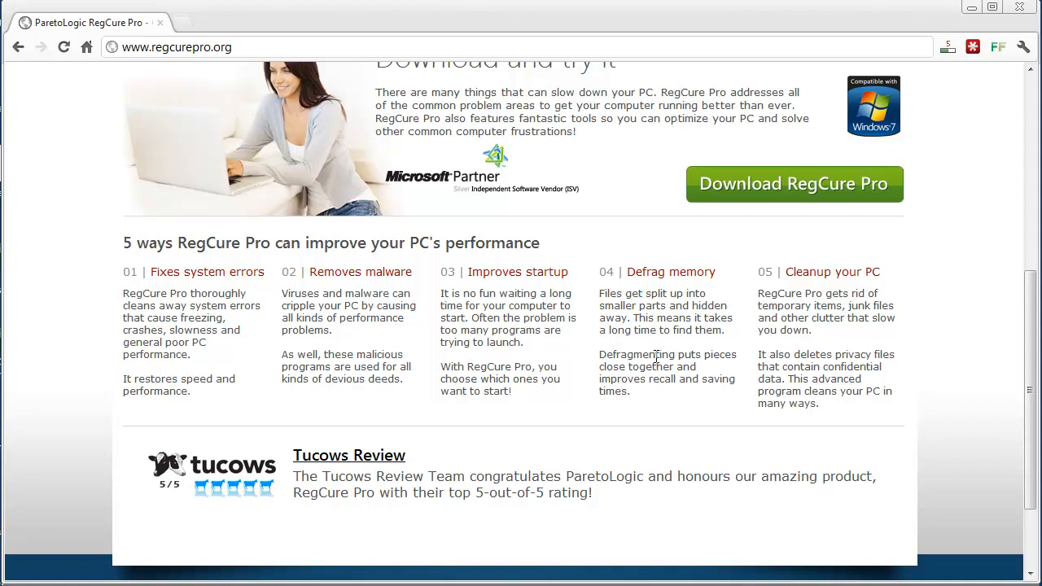
mouse_move(719, 311)
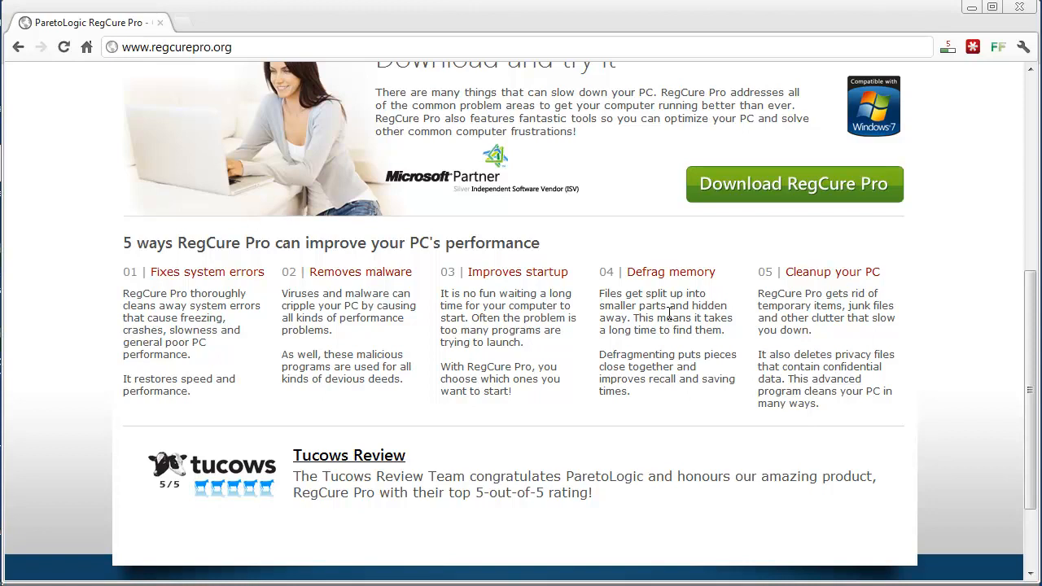
mouse_move(812, 296)
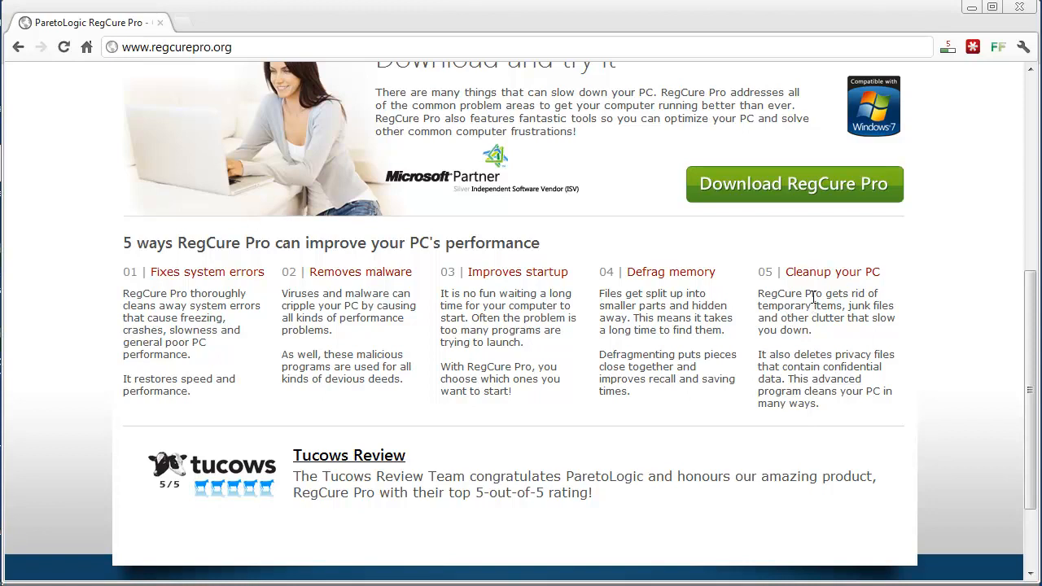
mouse_move(801, 310)
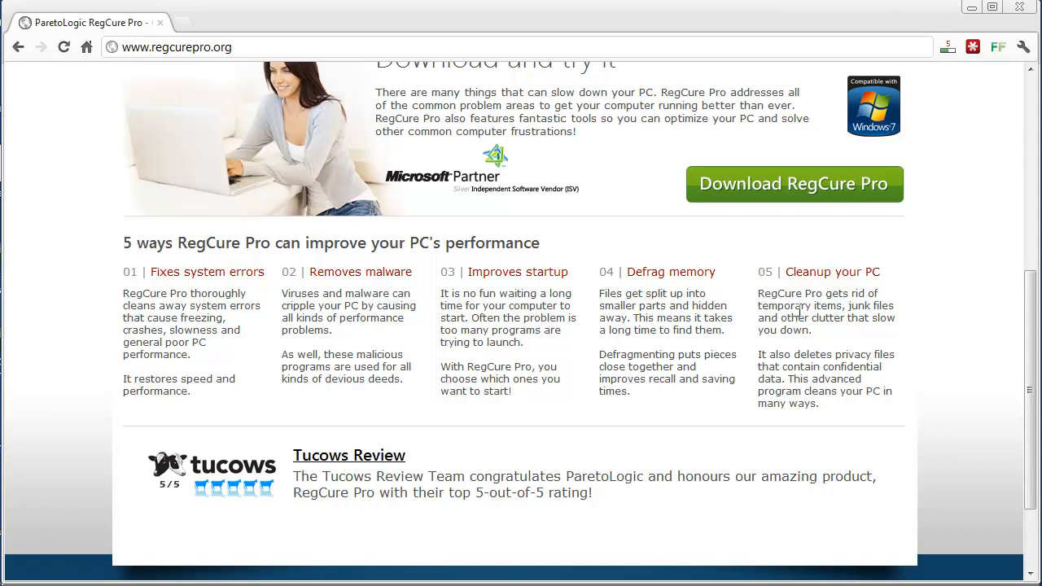
mouse_move(838, 317)
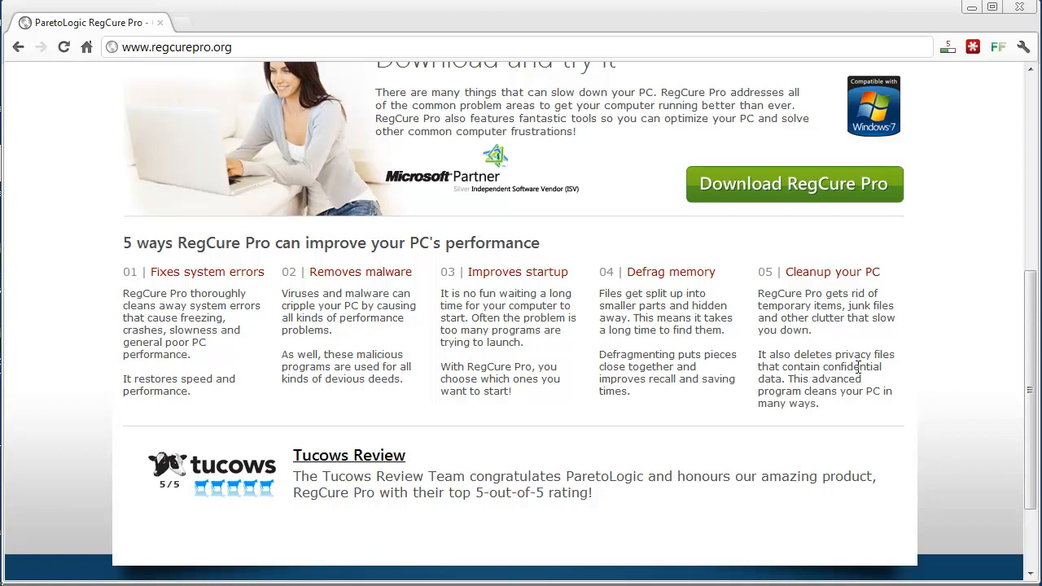
mouse_move(1022, 466)
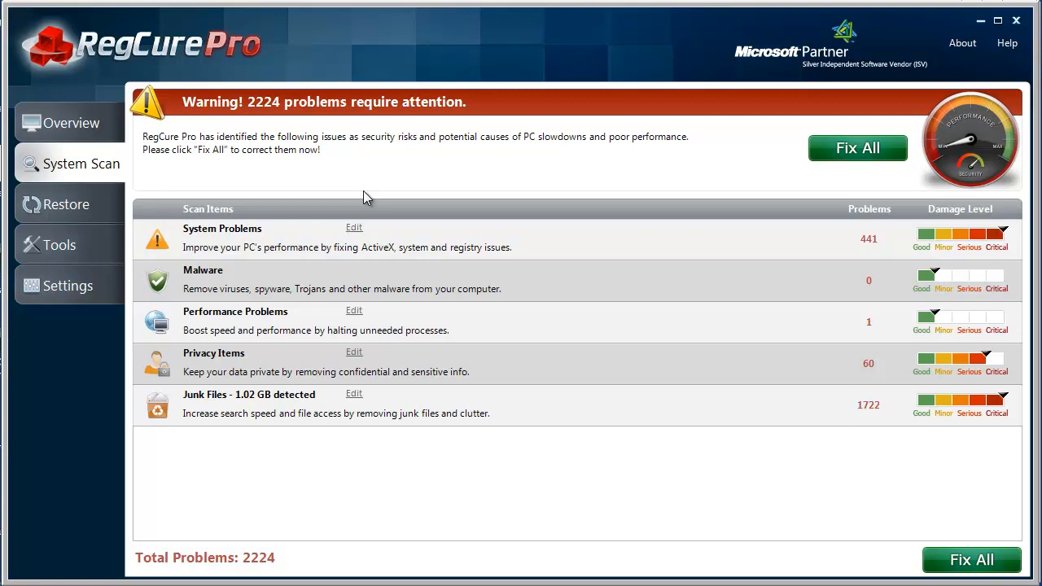
mouse_move(66, 530)
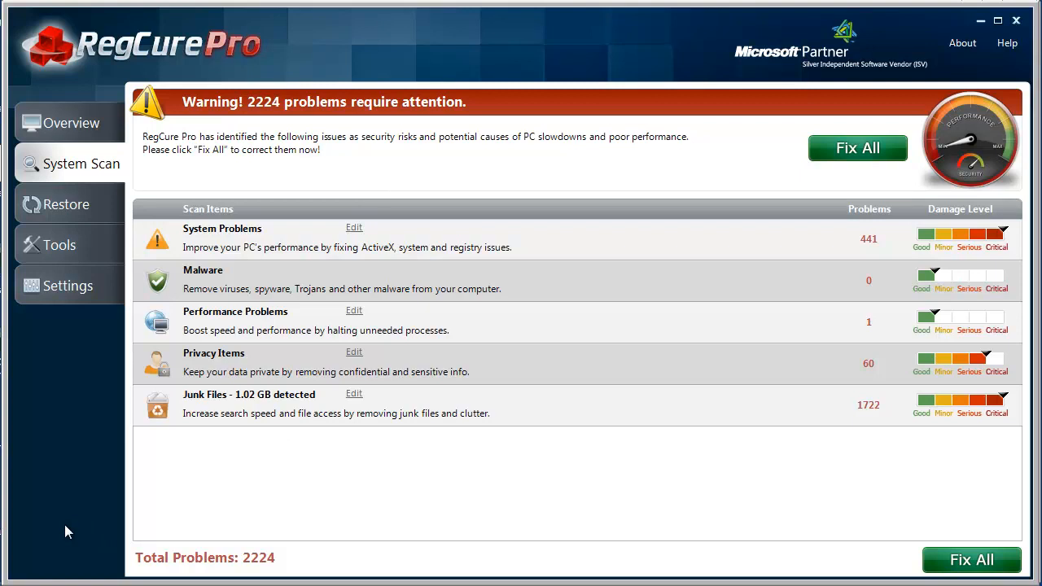
mouse_move(247, 513)
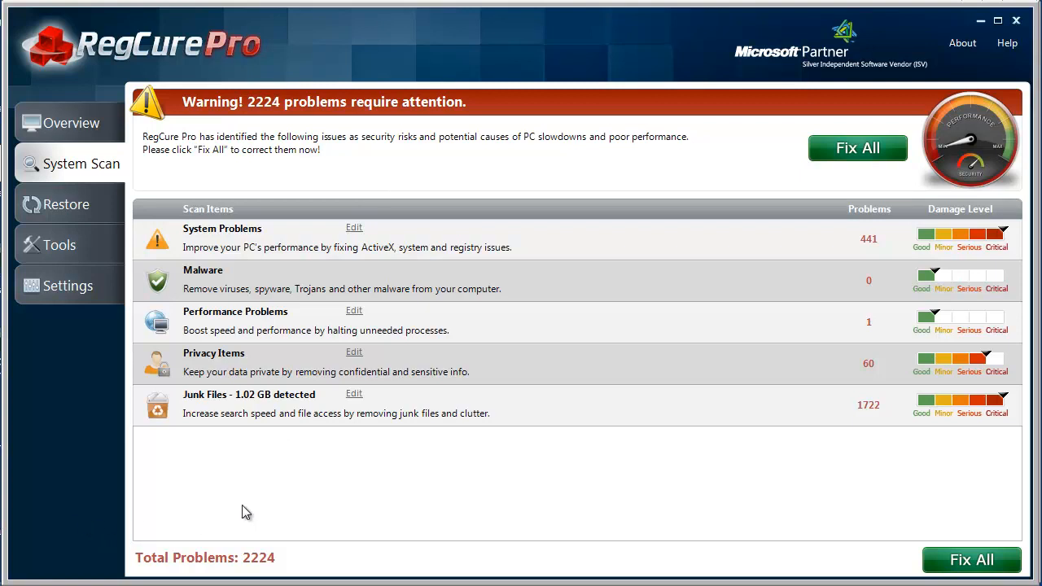
mouse_move(111, 505)
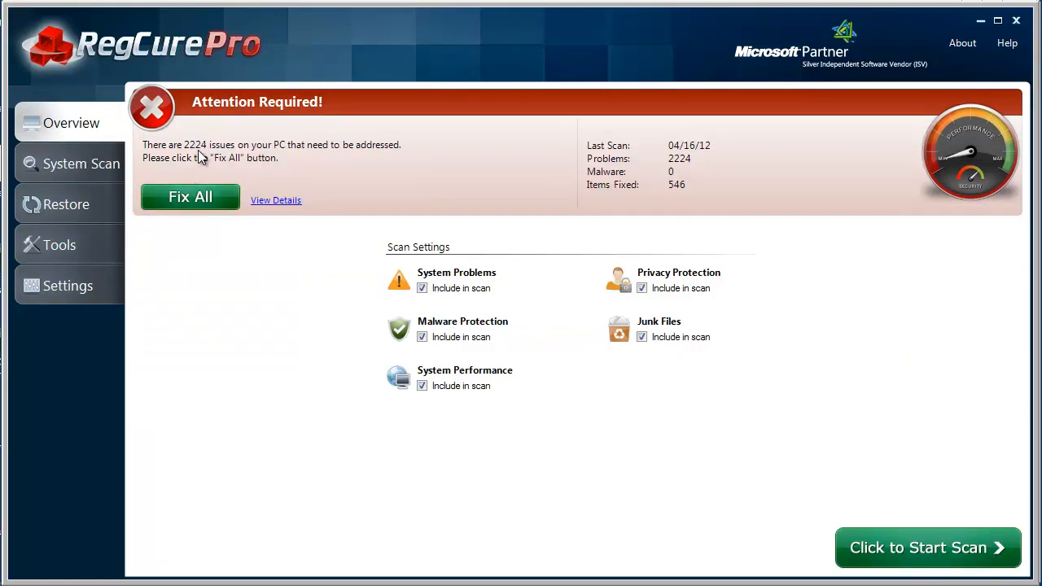
mouse_move(537, 199)
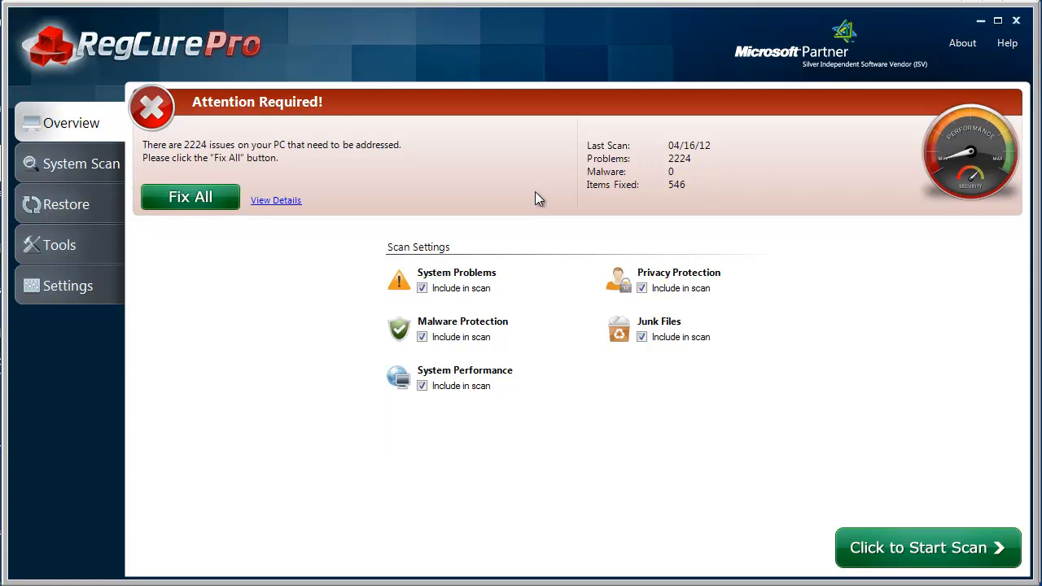
mouse_move(886, 508)
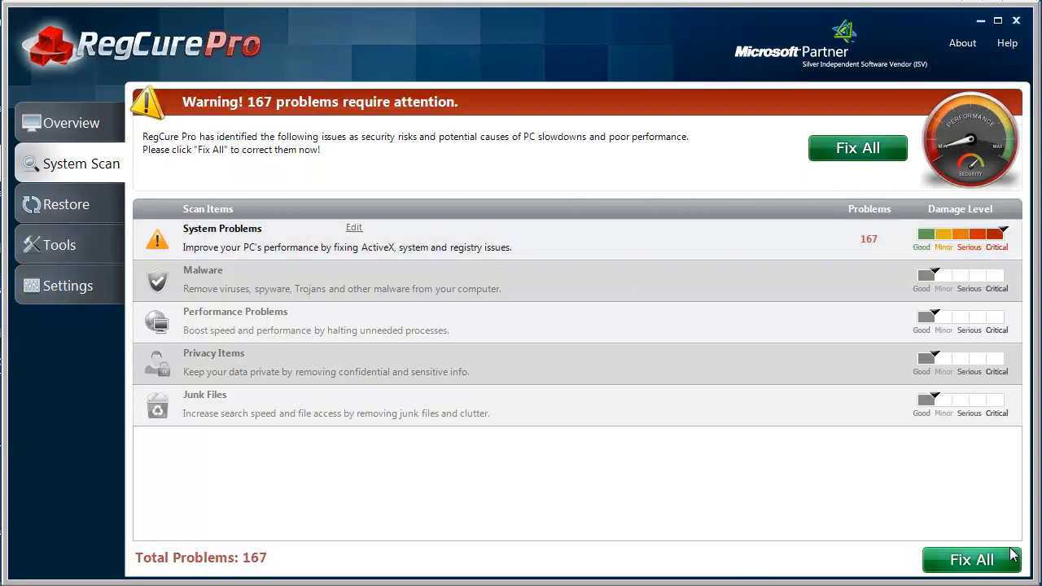
Visit the Restore, Tools and Settings pages, then return to the Overview reporting 167 issues
left_click(65, 204)
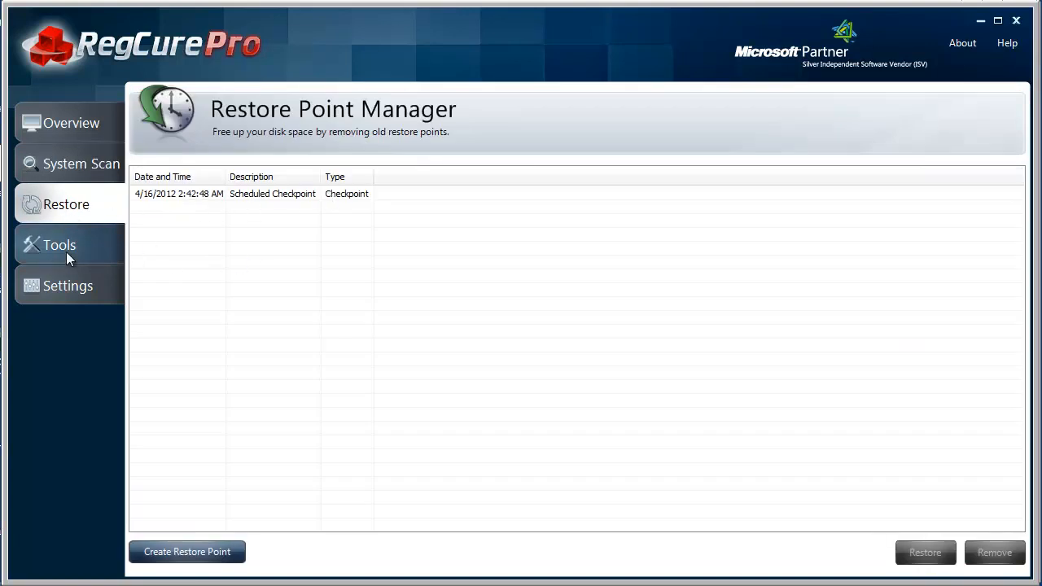
left_click(58, 245)
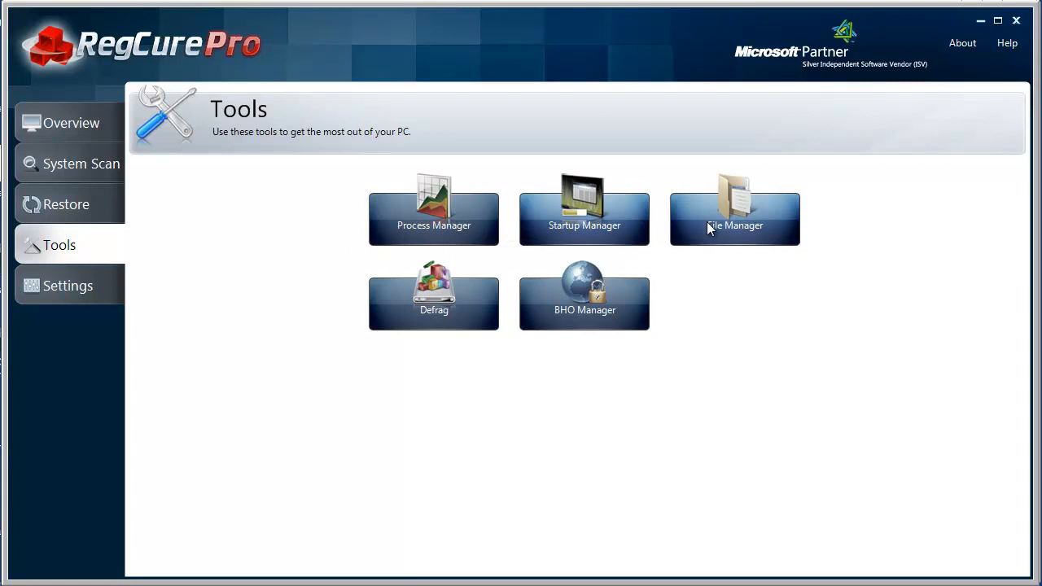
mouse_move(565, 335)
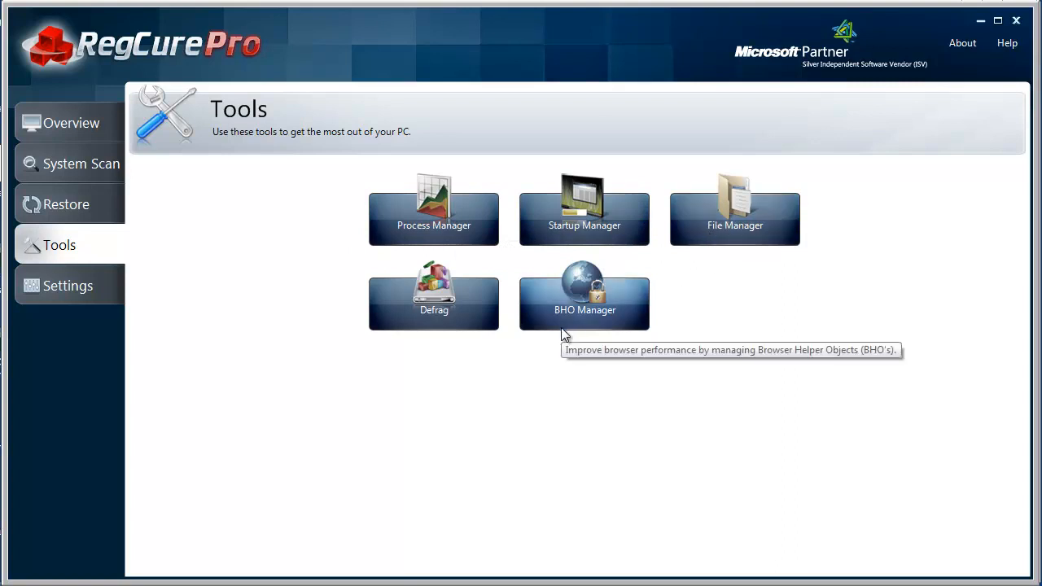
left_click(68, 287)
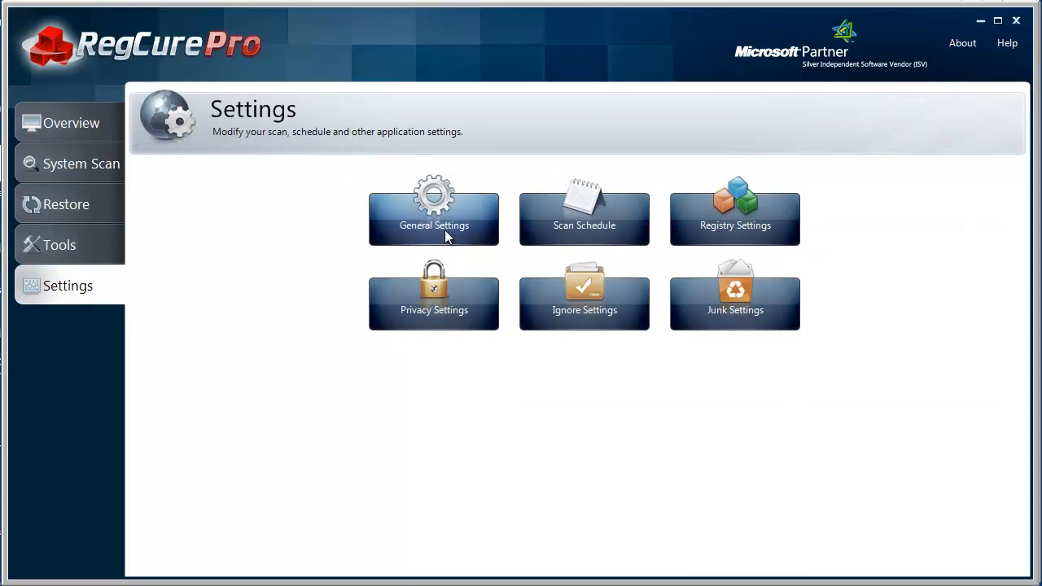
mouse_move(735, 208)
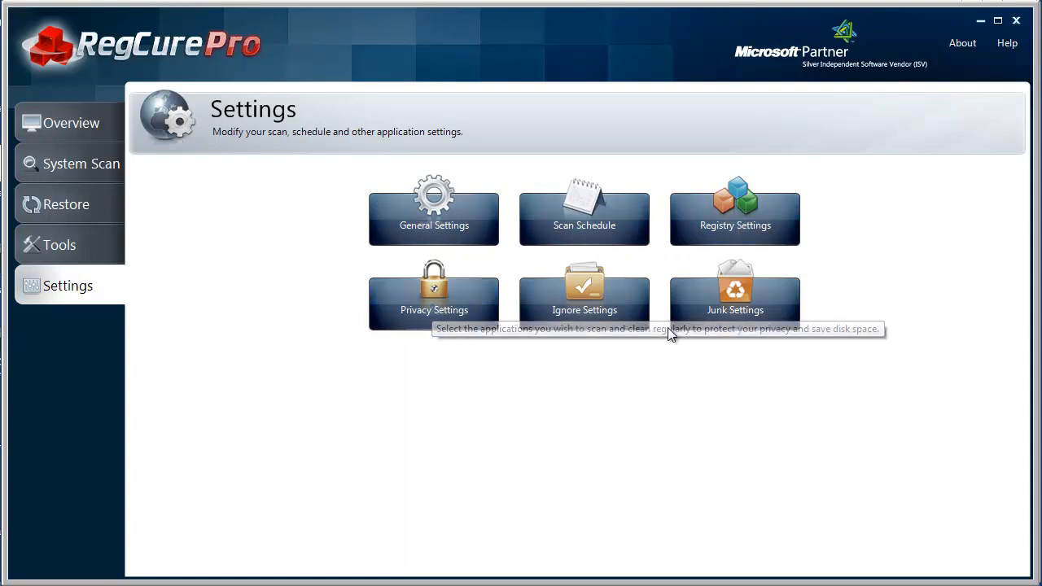
left_click(72, 124)
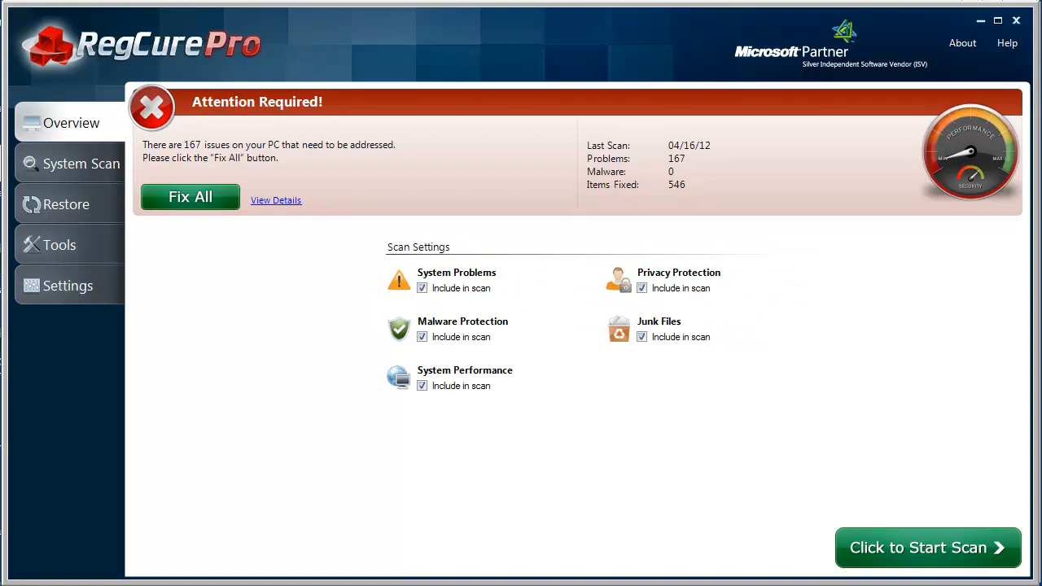
mouse_move(293, 524)
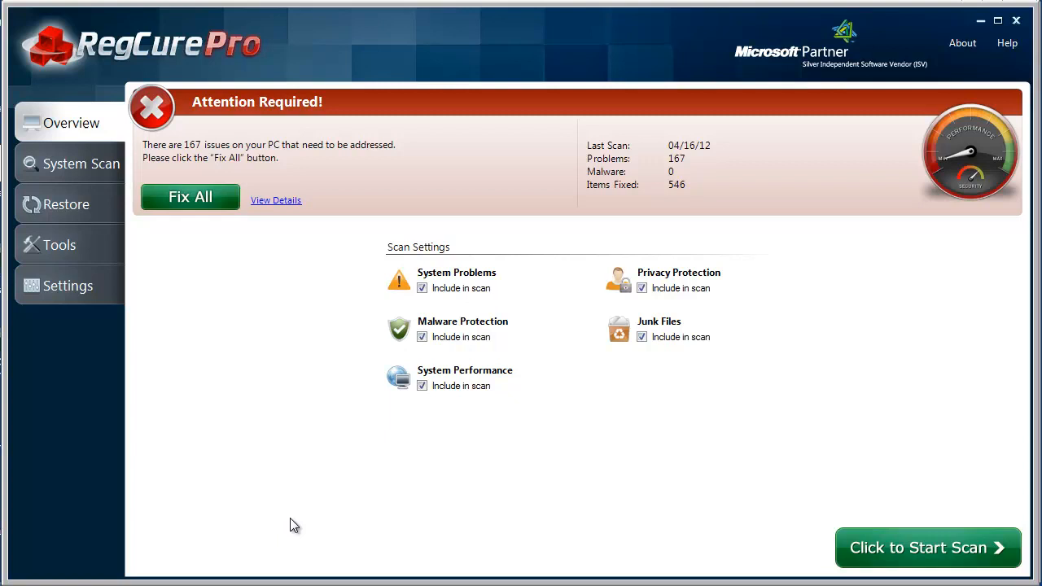
mouse_move(438, 459)
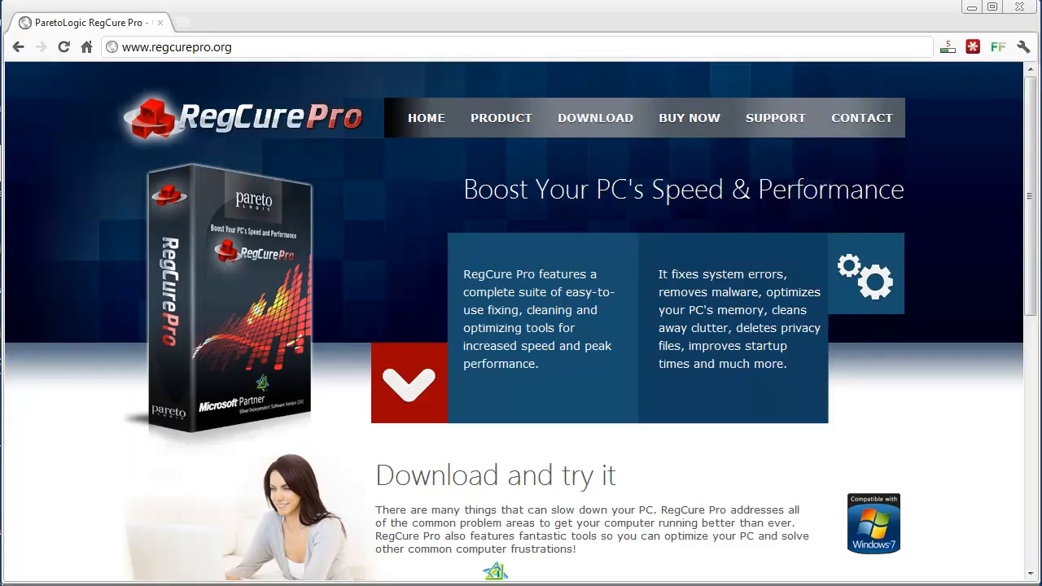
mouse_move(342, 404)
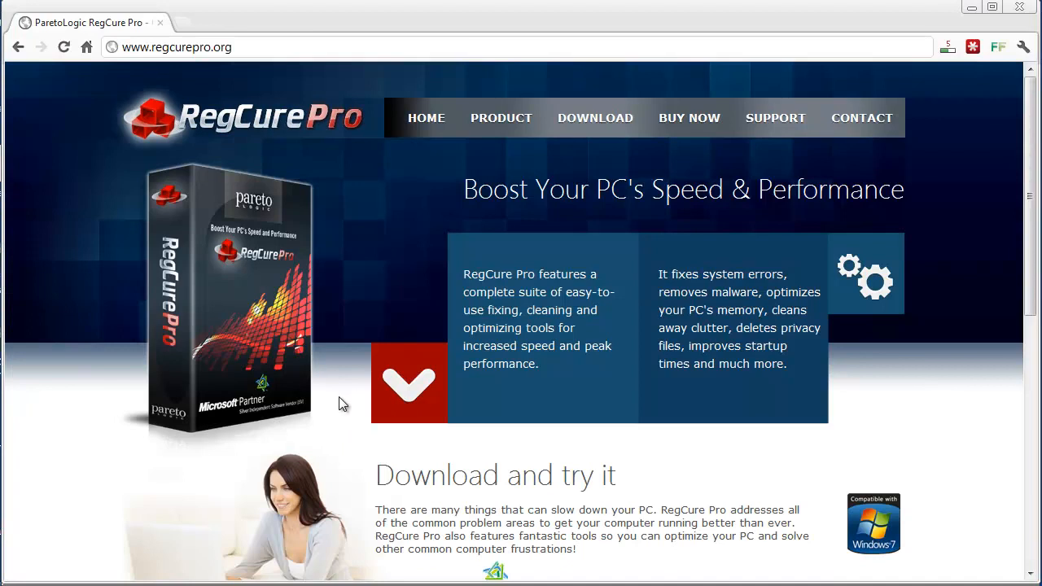
scroll("down", 3)
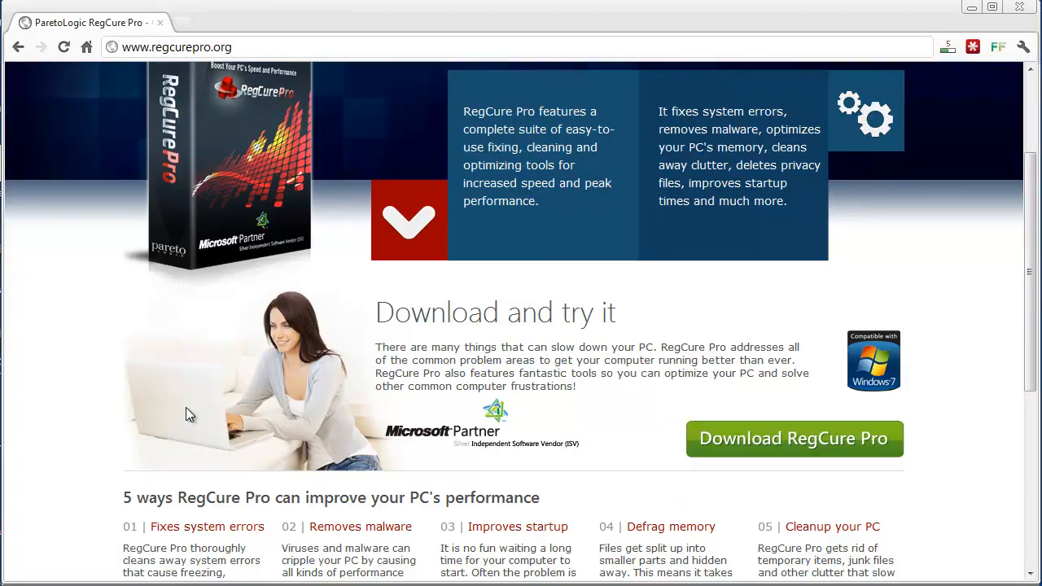
scroll("down", 3)
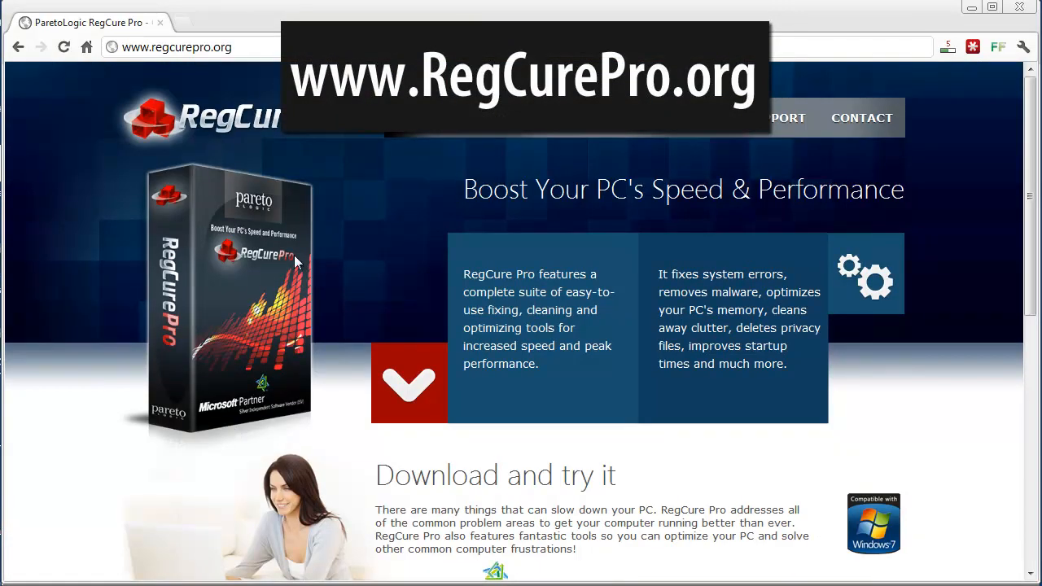
mouse_move(159, 85)
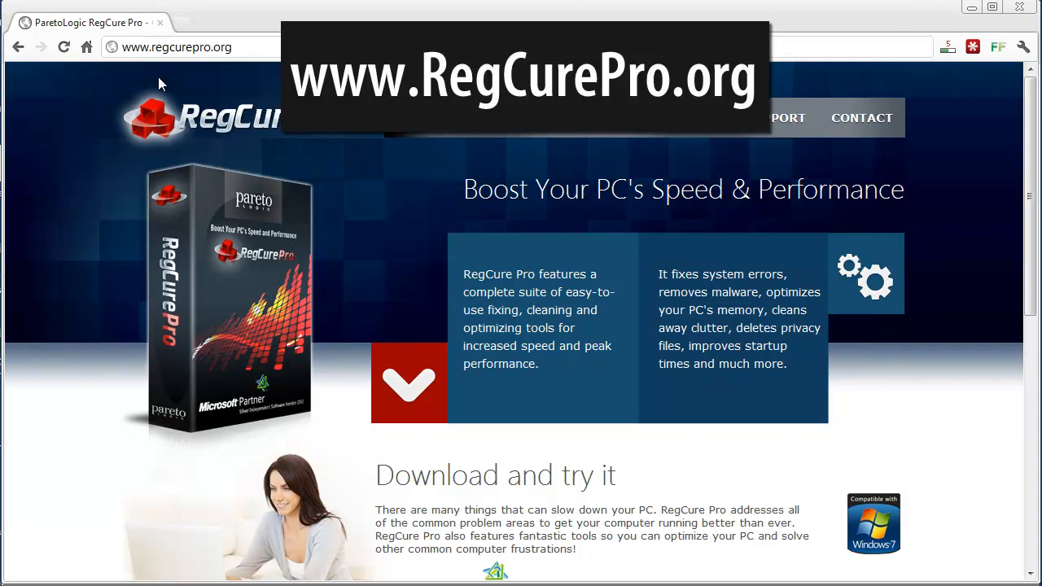
mouse_move(82, 236)
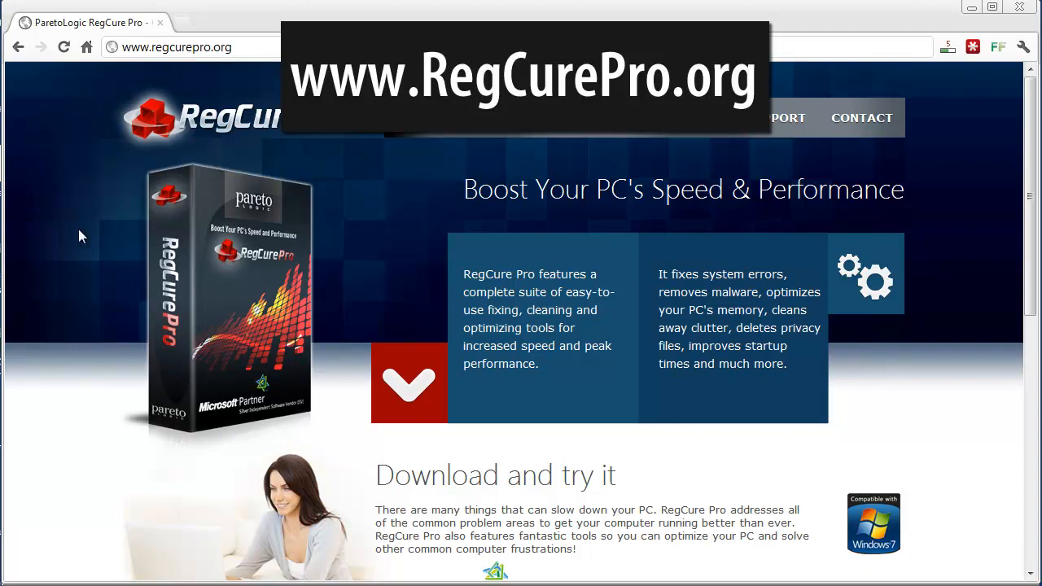